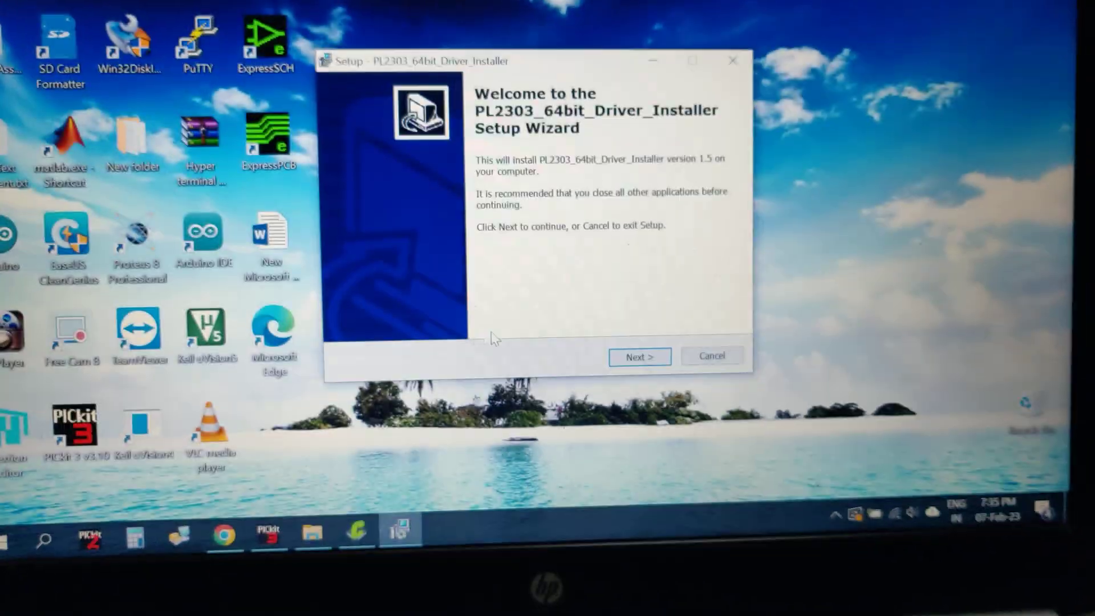
Run the PL2303 USB-to-serial driver install through and finish with 'restart later'.
{"action": "left_click", "coordinate": [637, 357]}
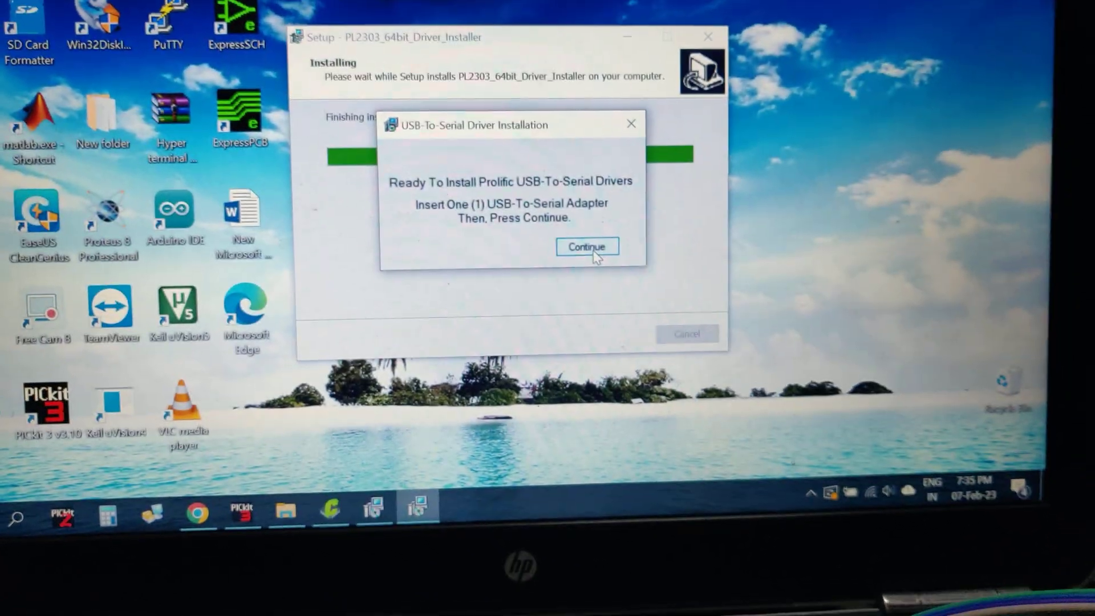
{"action": "left_click", "coordinate": [586, 246]}
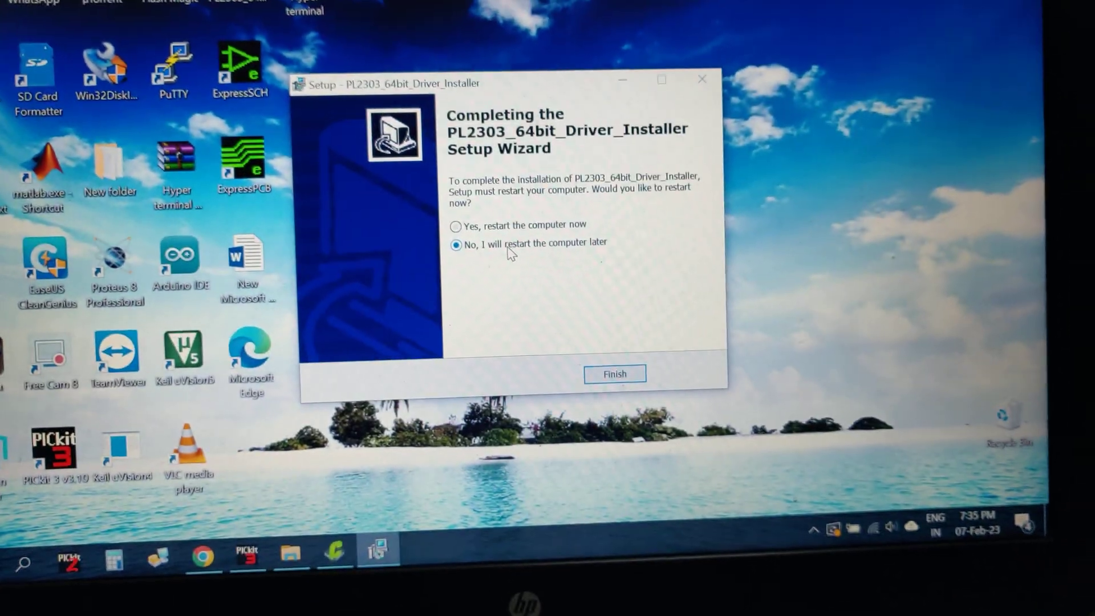
{"action": "left_click", "coordinate": [613, 374]}
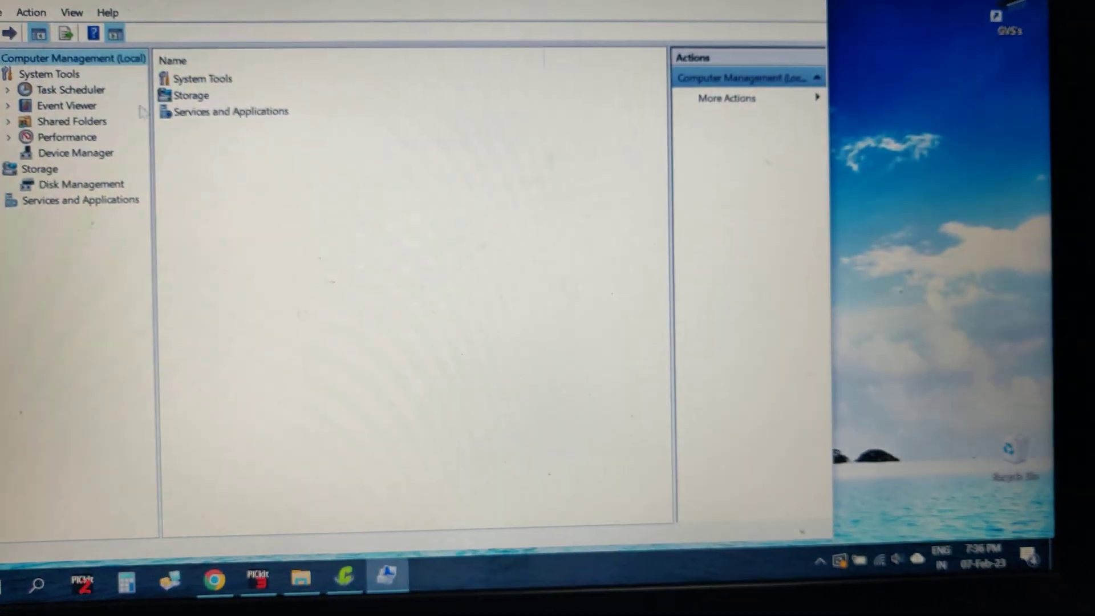
{"action": "left_click", "coordinate": [75, 152]}
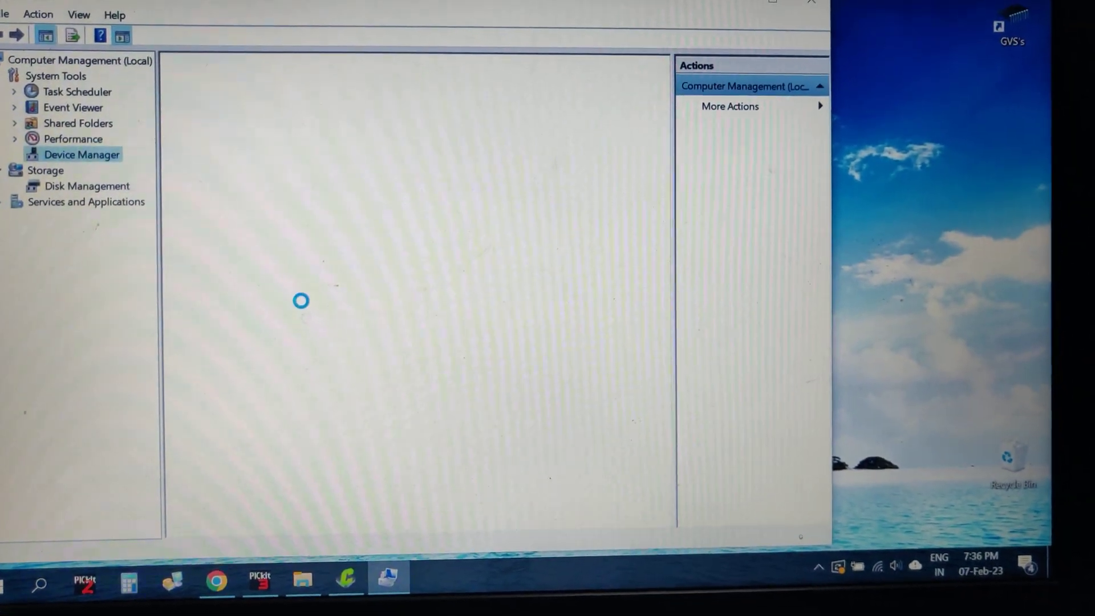
{"action": "left_click", "coordinate": [82, 154]}
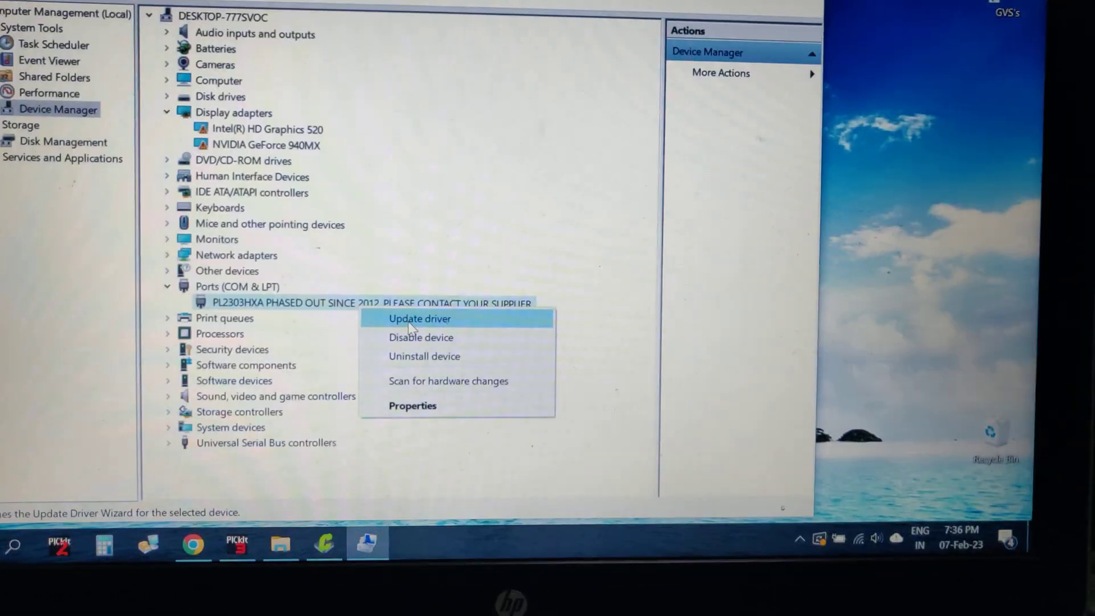
Begin Update driver for PL2303HXA using 'Browse my computer for drivers'.
{"action": "left_click", "coordinate": [418, 318]}
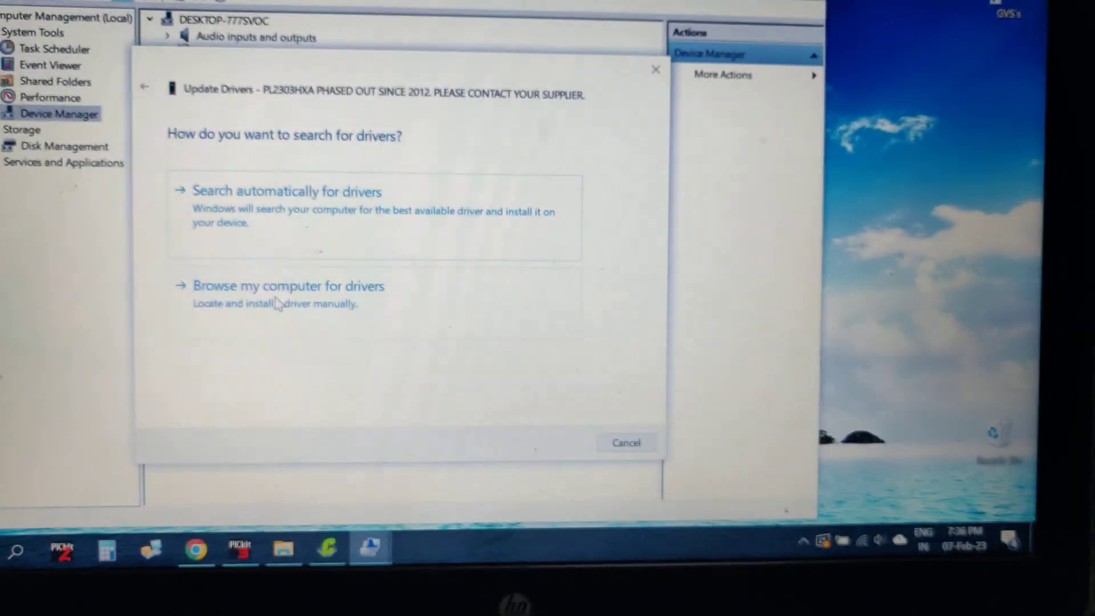
{"action": "left_click", "coordinate": [287, 286]}
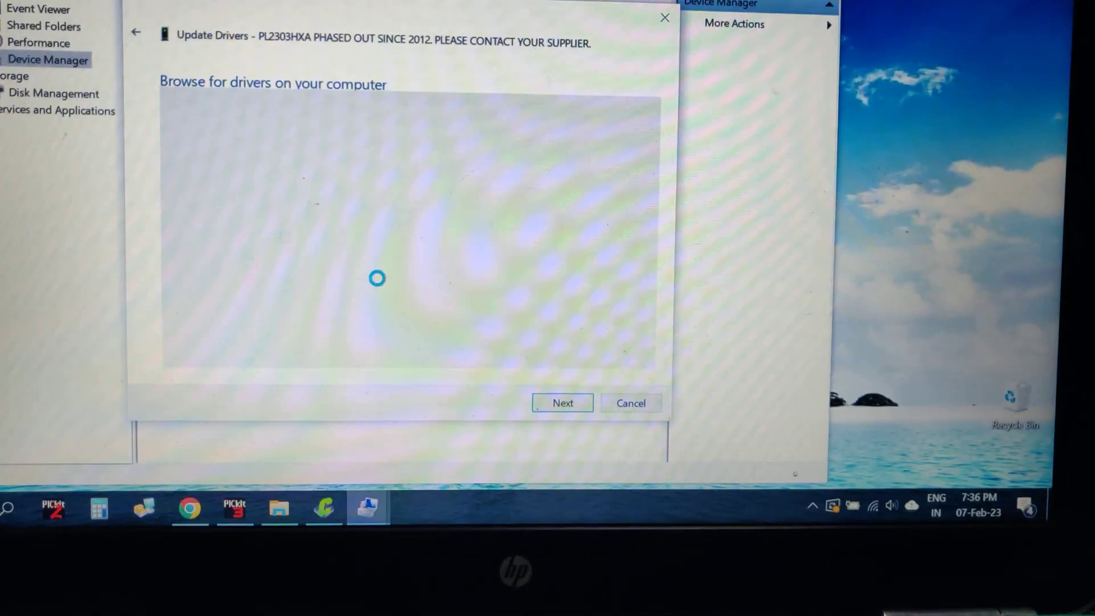